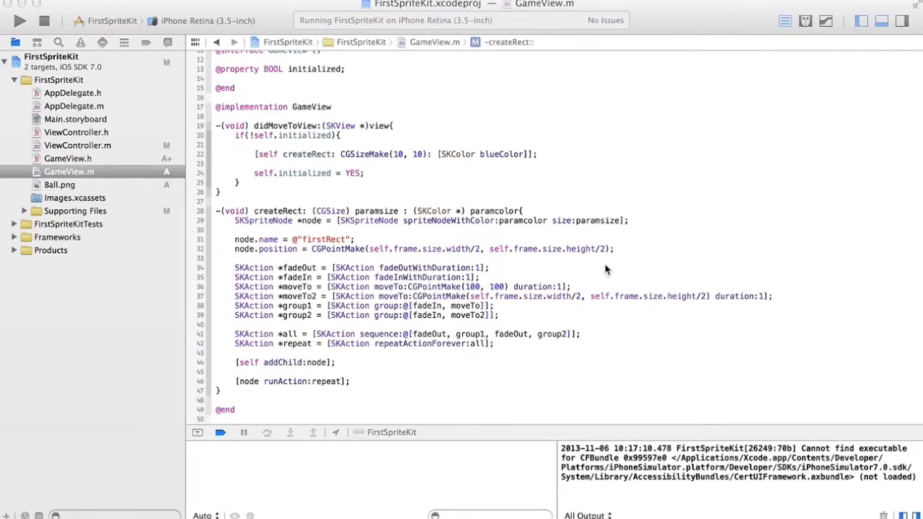
{"action": "mouse_move", "coordinate": [551, 225]}
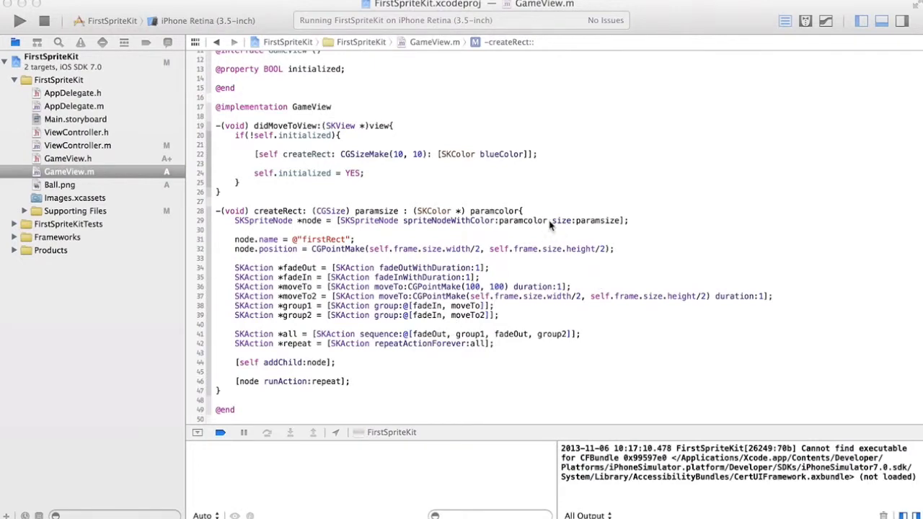
{"action": "mouse_move", "coordinate": [471, 225]}
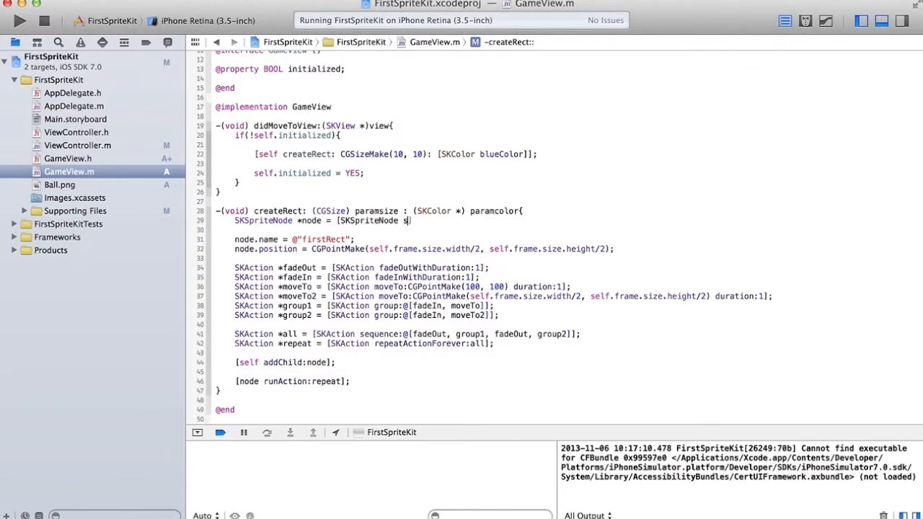
Start replacing spriteNodeWithColor:size: with the spriteNodeWithImageNamed: initializer via completion.
{"action": "type", "text": "sp"}
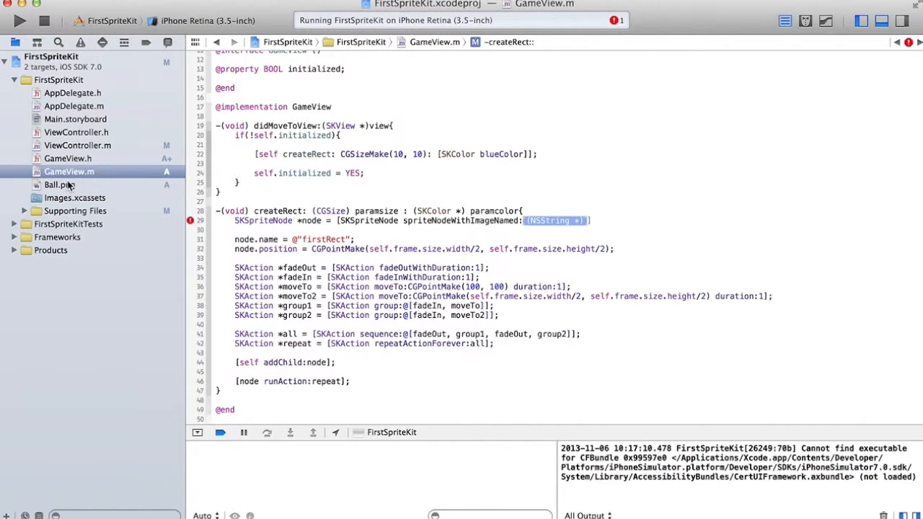
Preview Ball.png from the Project Navigator, showing the purple ball image.
{"action": "left_click", "coordinate": [60, 184]}
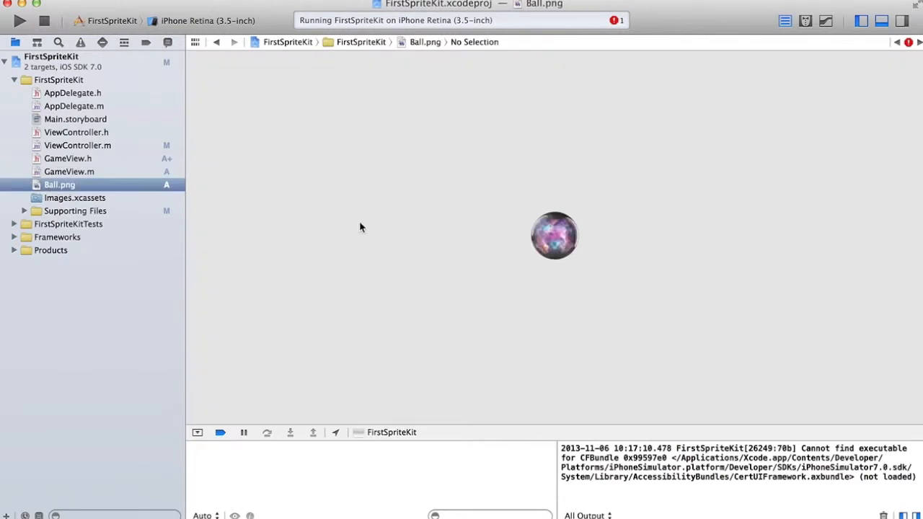
{"action": "mouse_move", "coordinate": [554, 228]}
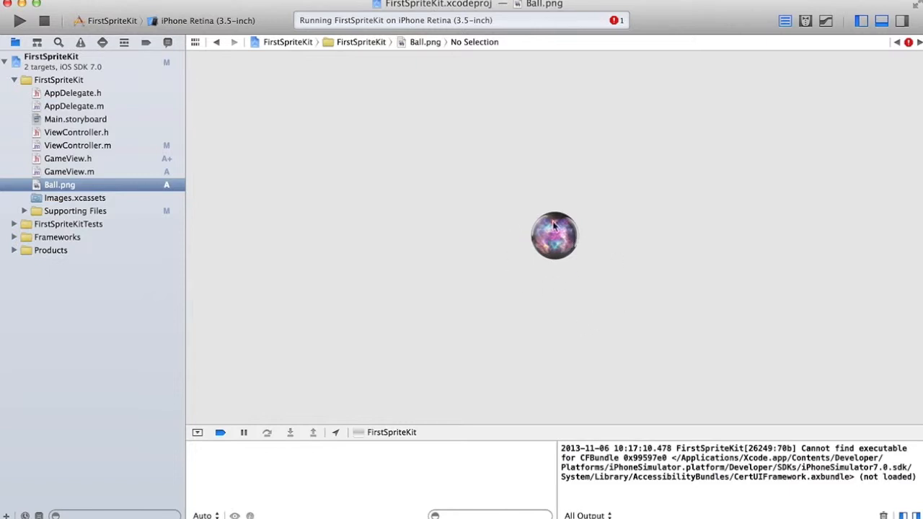
{"action": "mouse_move", "coordinate": [234, 207]}
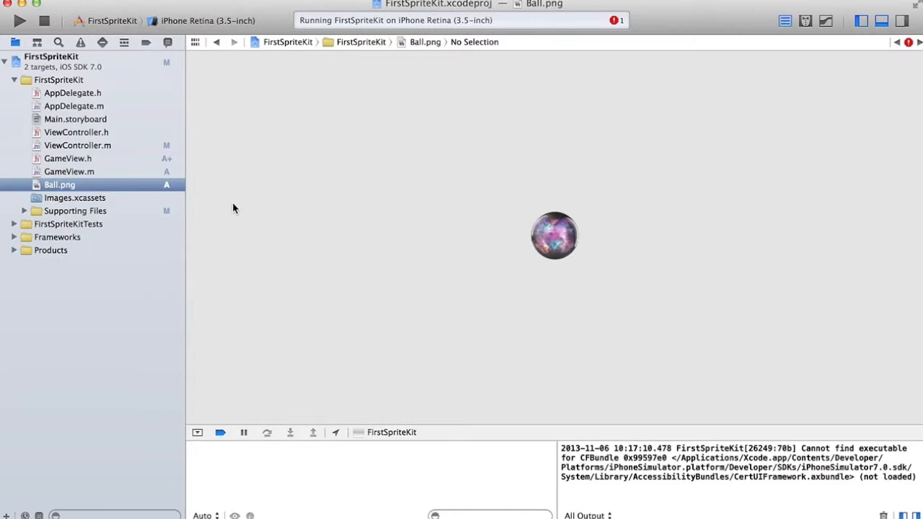
{"action": "left_click", "coordinate": [69, 172]}
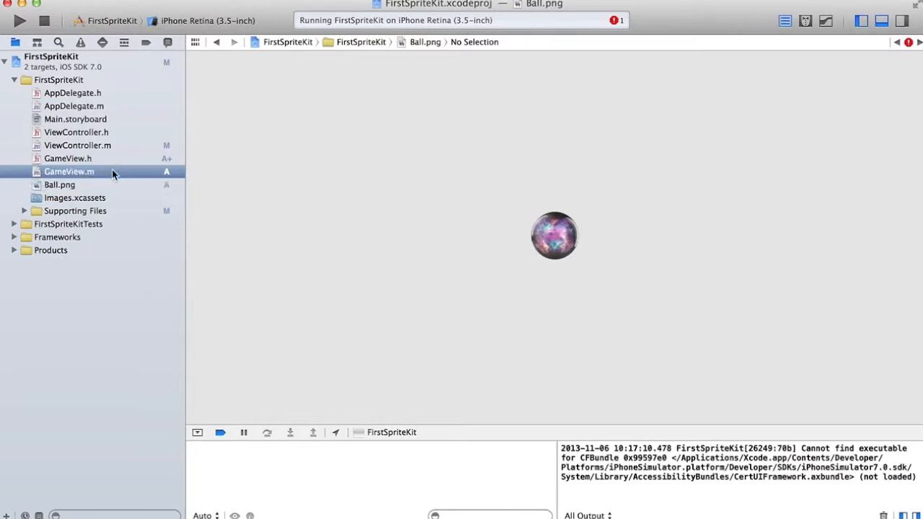
Back in GameView.m, fill the image-name argument with @"Ball.png" and build successfully.
{"action": "left_click", "coordinate": [69, 172]}
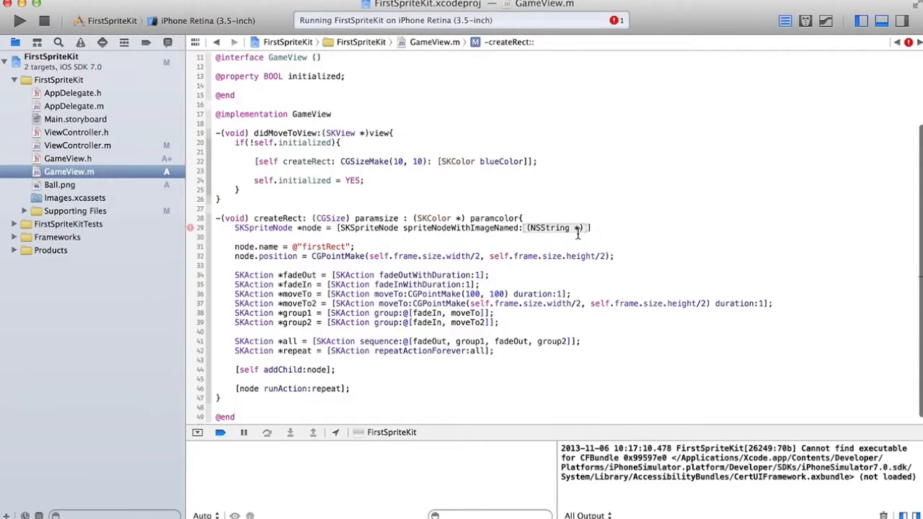
{"action": "double_click", "coordinate": [550, 228]}
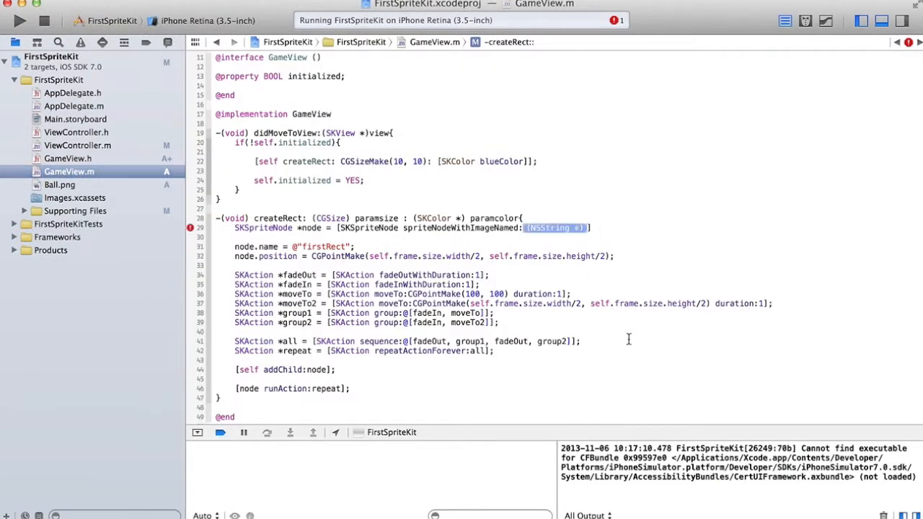
{"action": "type", "text": "@\""}
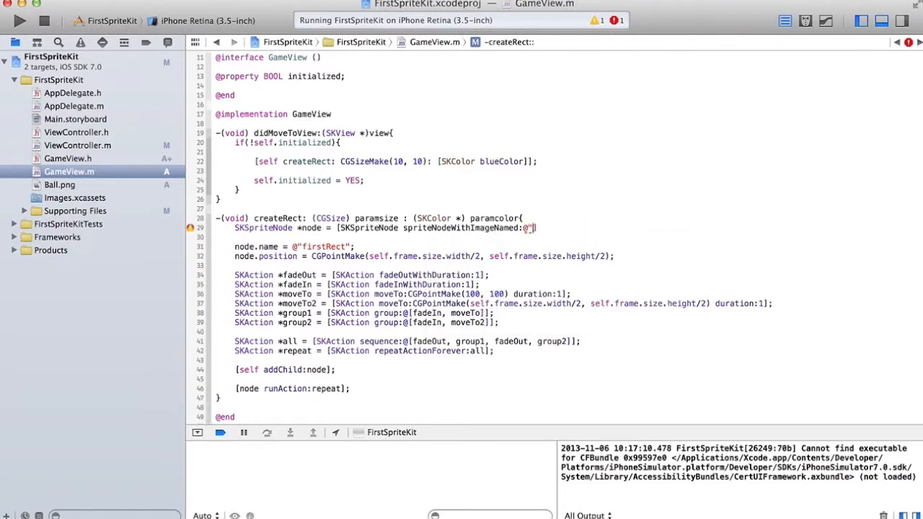
{"action": "type", "text": "bal"}
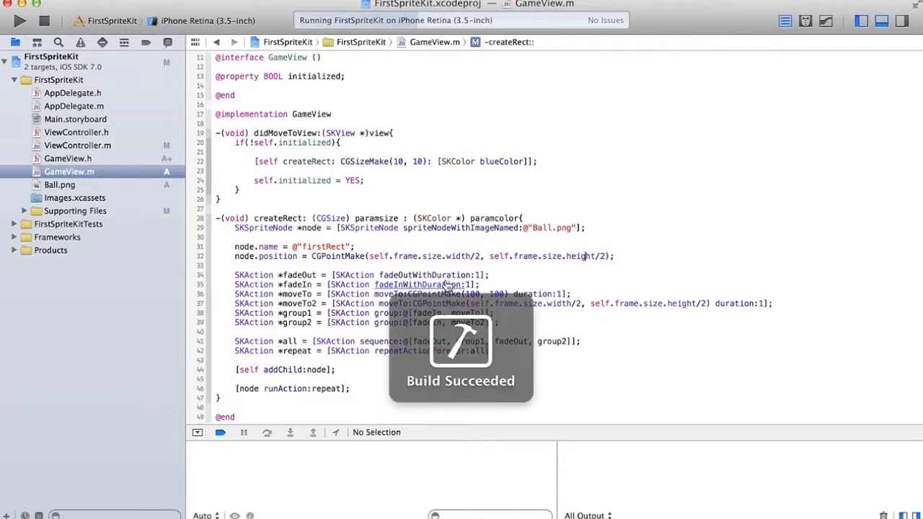
{"action": "left_click", "coordinate": [20, 20]}
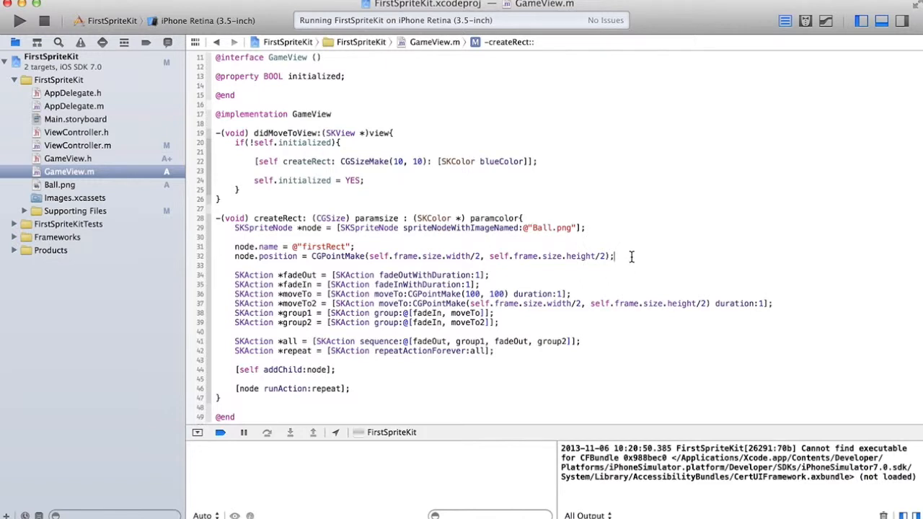
Add node.size = CGSizeMake(node.frame.size.width/2, node.frame.size.height/2);.
{"action": "type", "text": "node"}
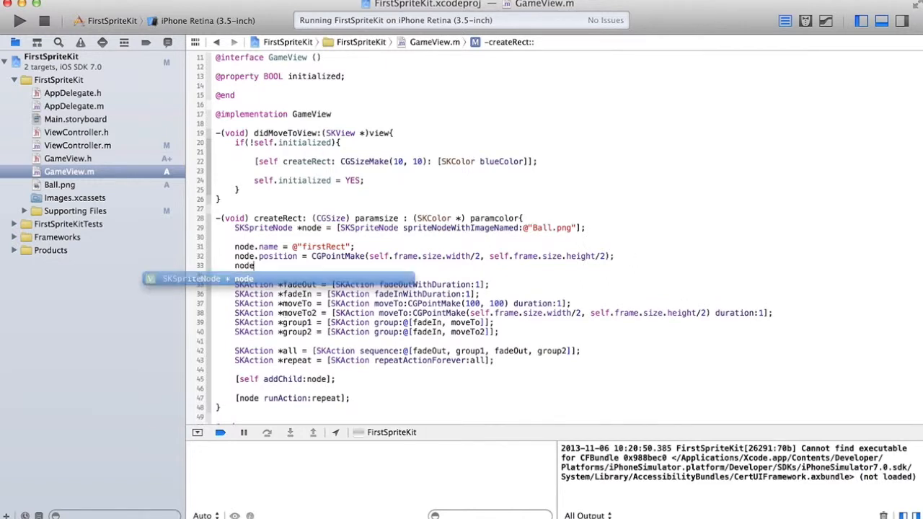
{"action": "type", "text": ".self"}
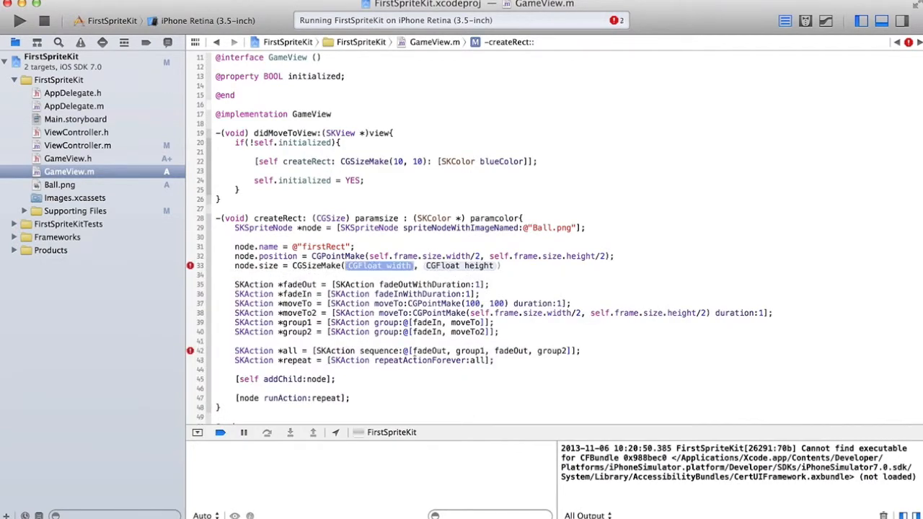
{"action": "type", "text": "node.frame.size.width/2"}
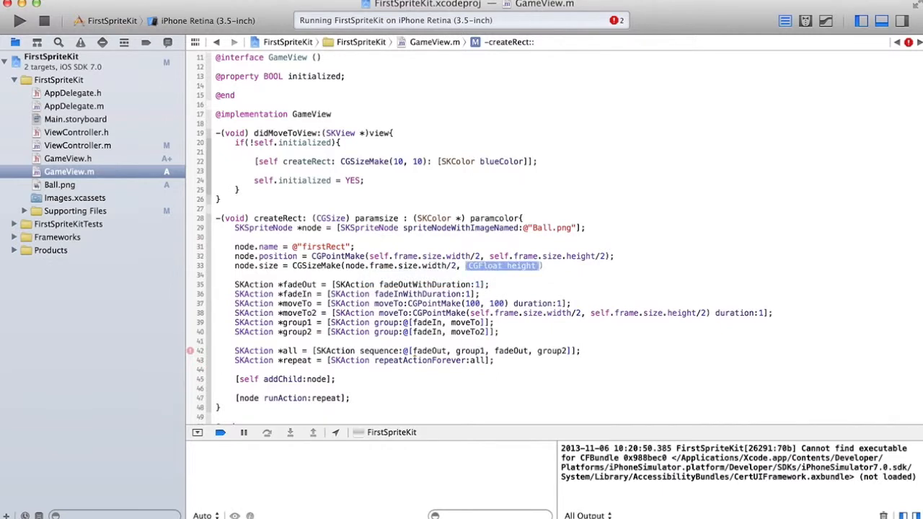
{"action": "type", "text": "node.frame."}
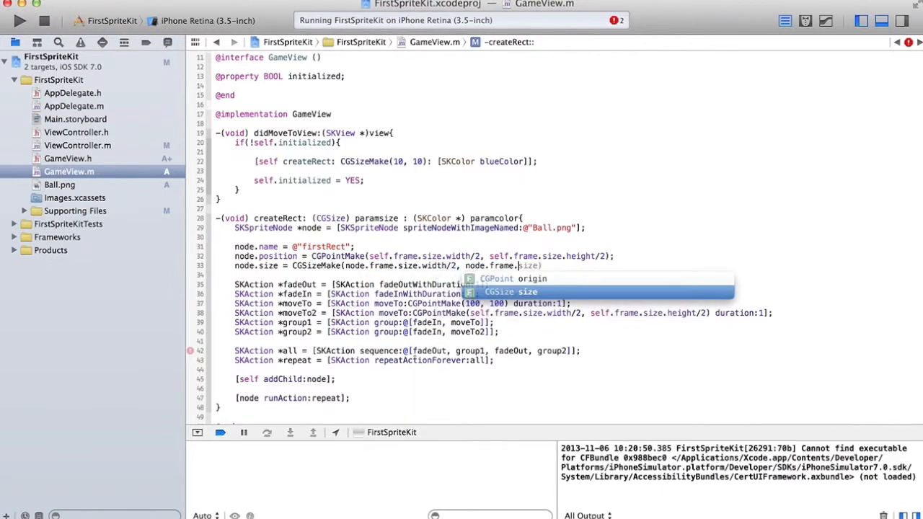
{"action": "type", "text": "width"}
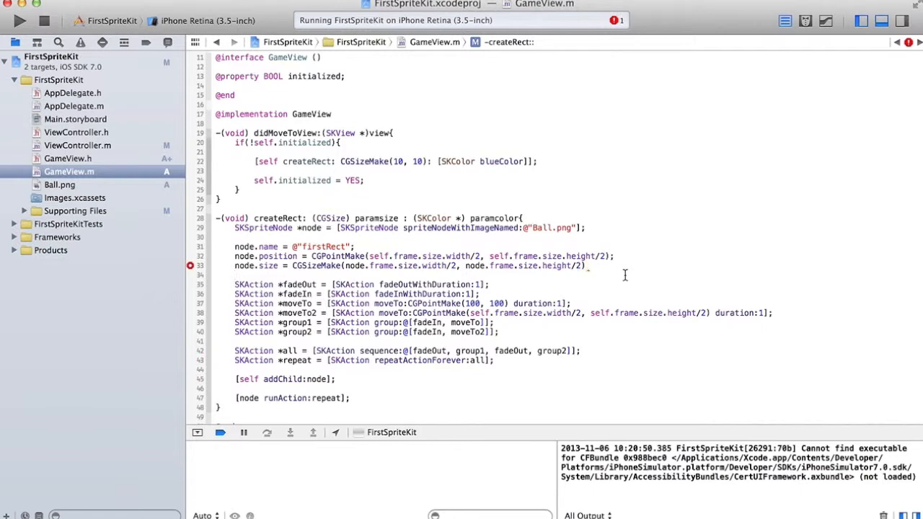
{"action": "mouse_move", "coordinate": [609, 281]}
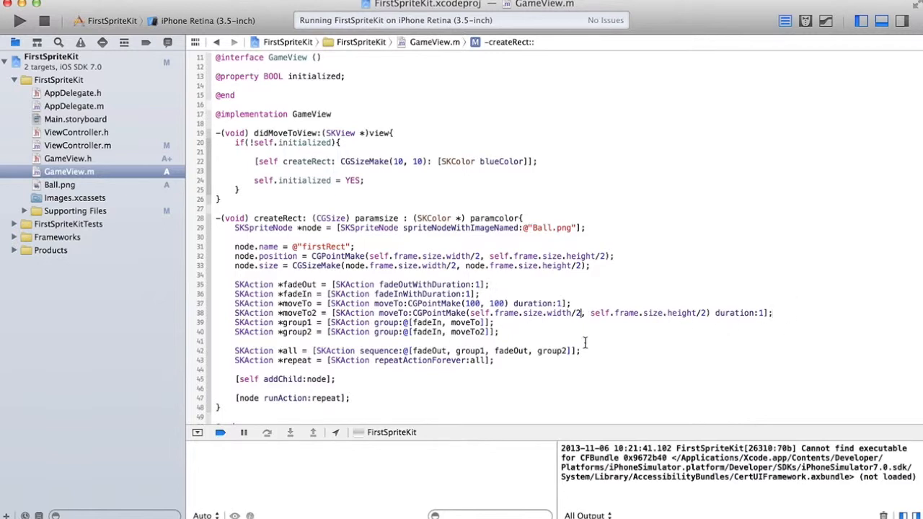
{"action": "mouse_move", "coordinate": [586, 334]}
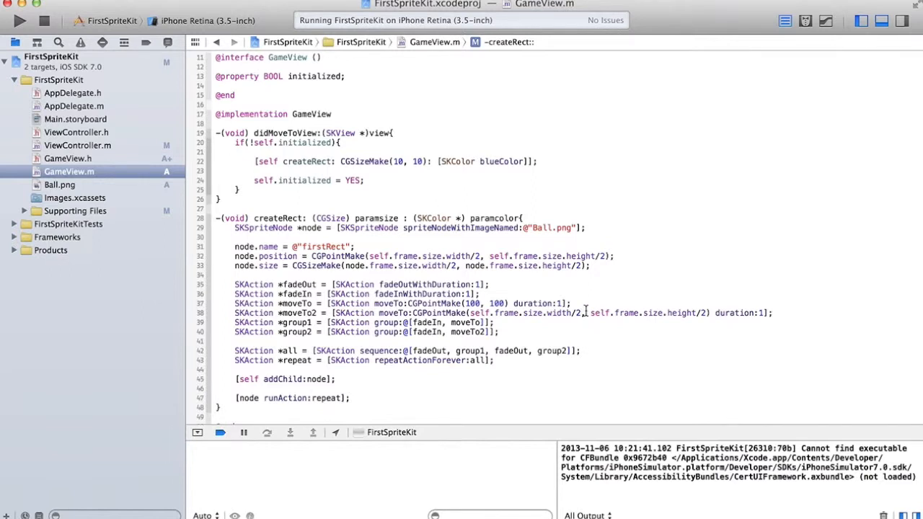
Target moveTo at centre minus 100 and moveTo2 at centre plus 100 on both axes.
{"action": "double_click", "coordinate": [526, 311]}
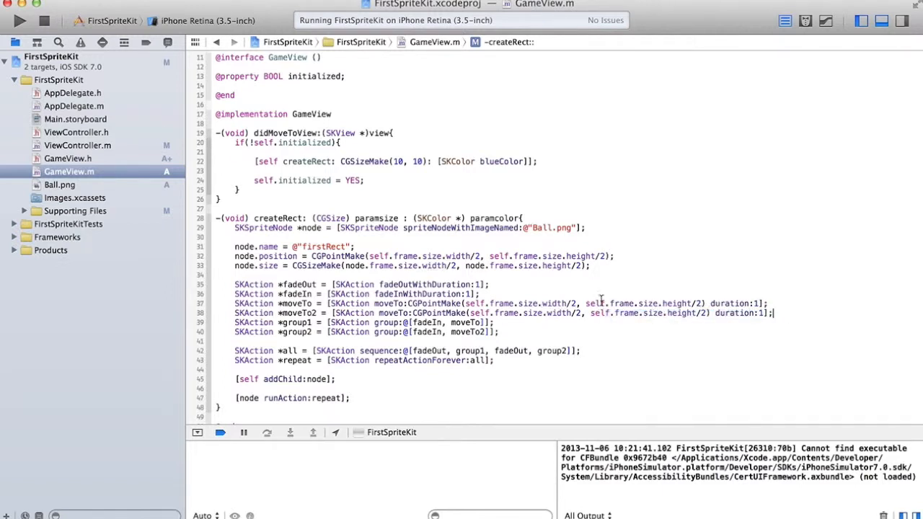
{"action": "type", "text": "-2"}
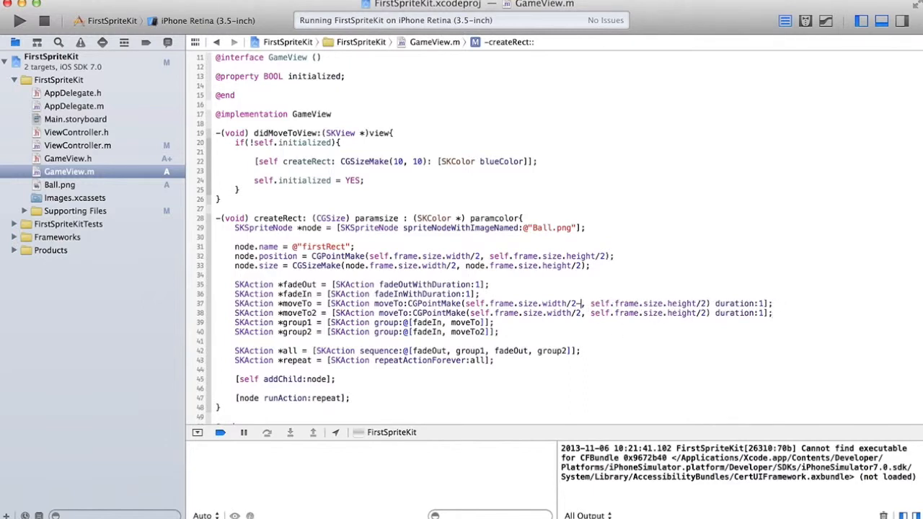
{"action": "type", "text": "100"}
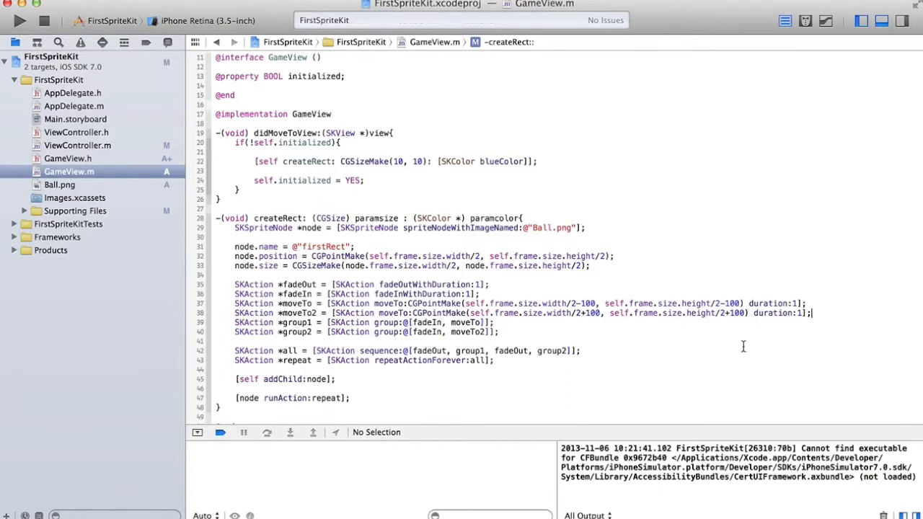
Set both move actions to duration 2 and run the app in the simulator.
{"action": "left_click", "coordinate": [20, 21]}
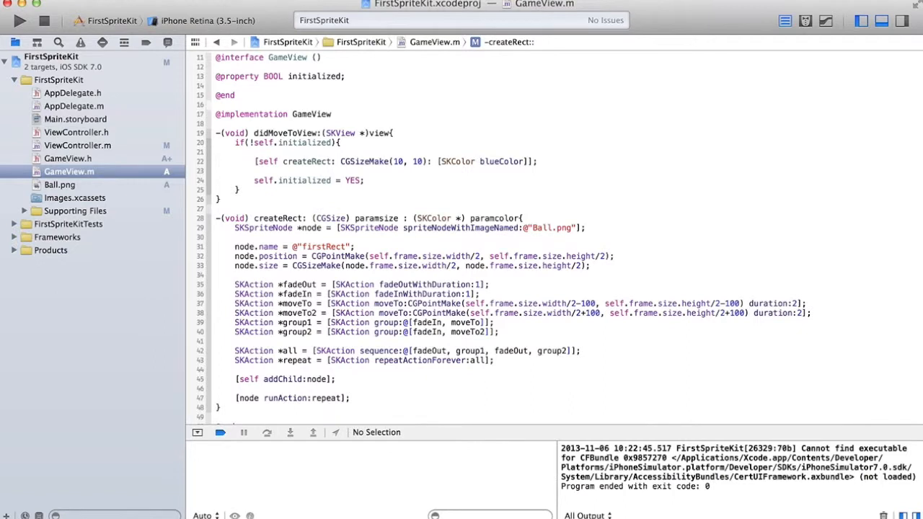
{"action": "left_click", "coordinate": [20, 20]}
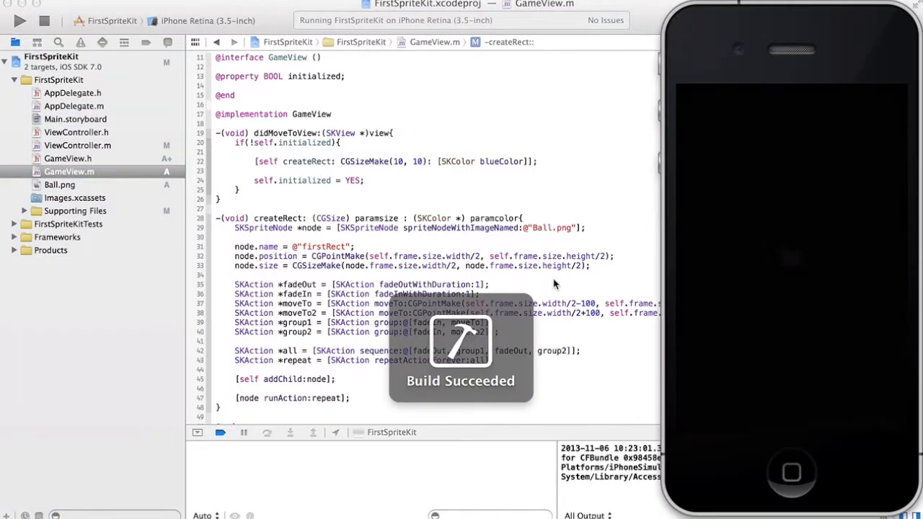